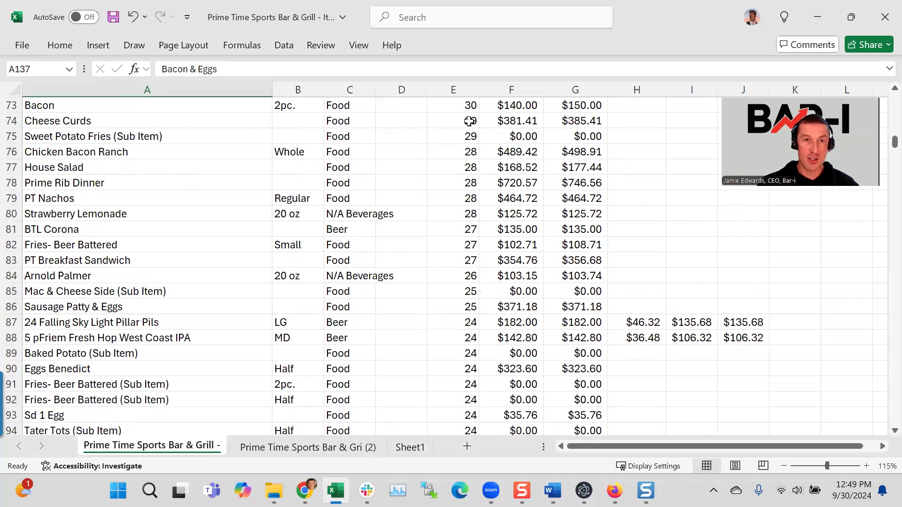
Select the column E serving counts, then show the Tito's Single, Double and Shot rows
drag(454, 136, 453, 276)
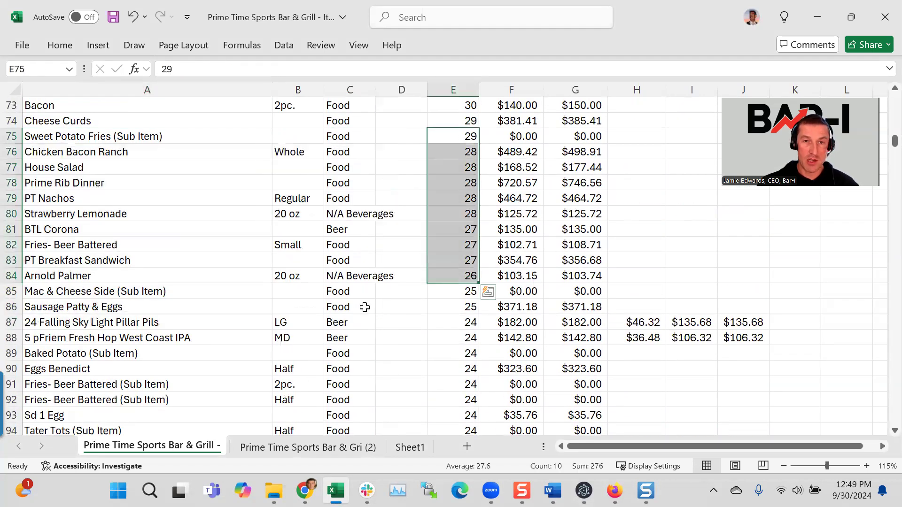
scroll(down, 3)
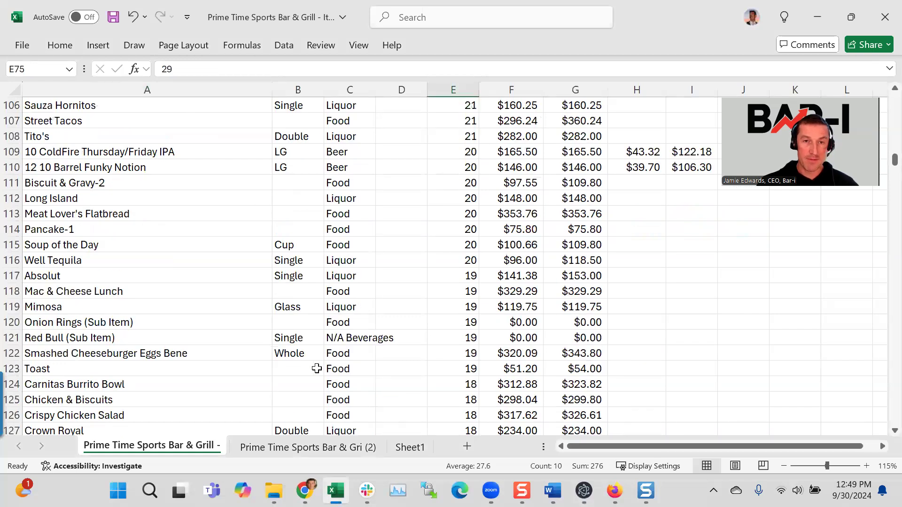
mouse_move(185, 168)
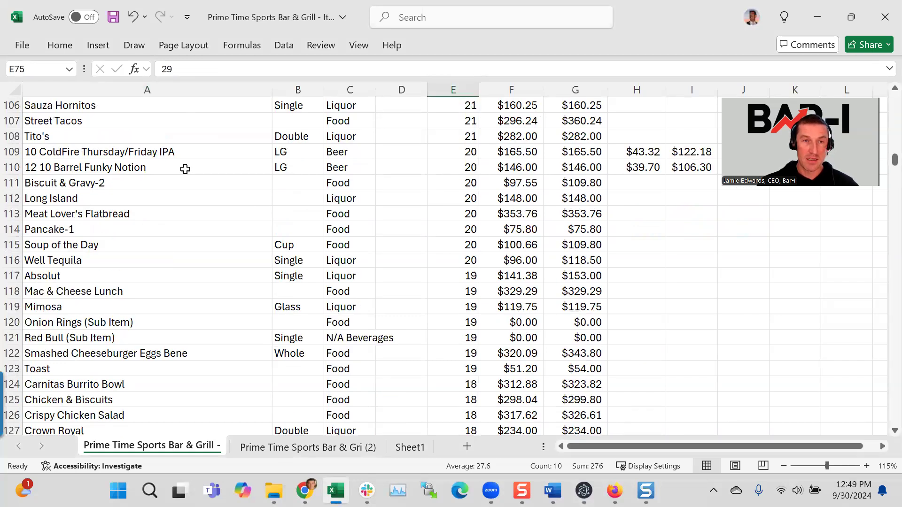
click(307, 447)
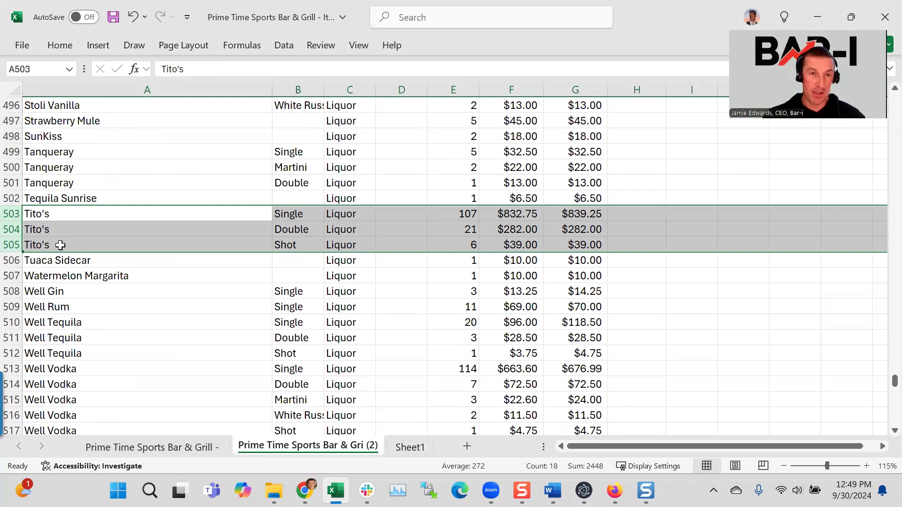
mouse_move(63, 253)
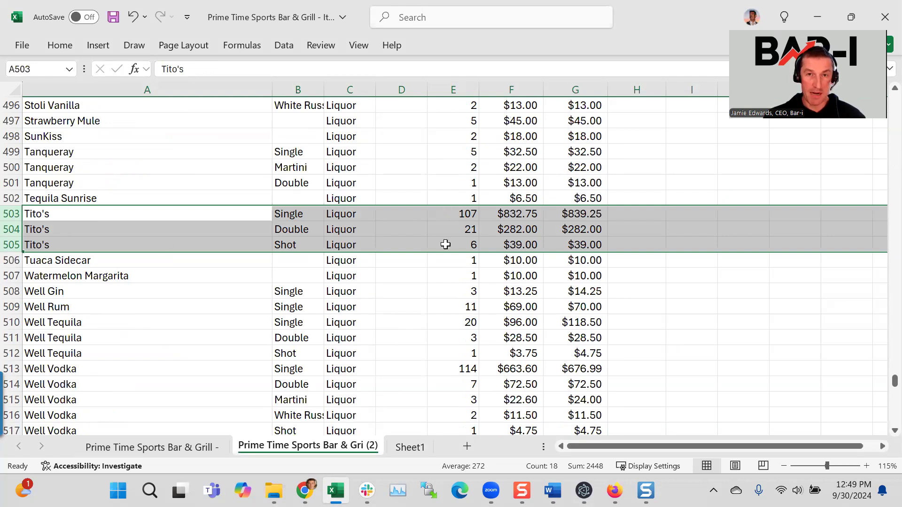
mouse_move(290, 214)
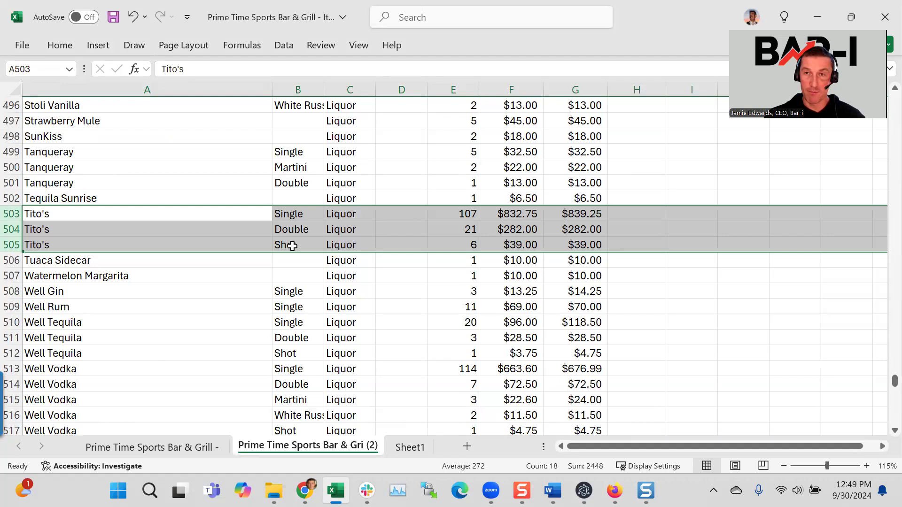
mouse_move(463, 214)
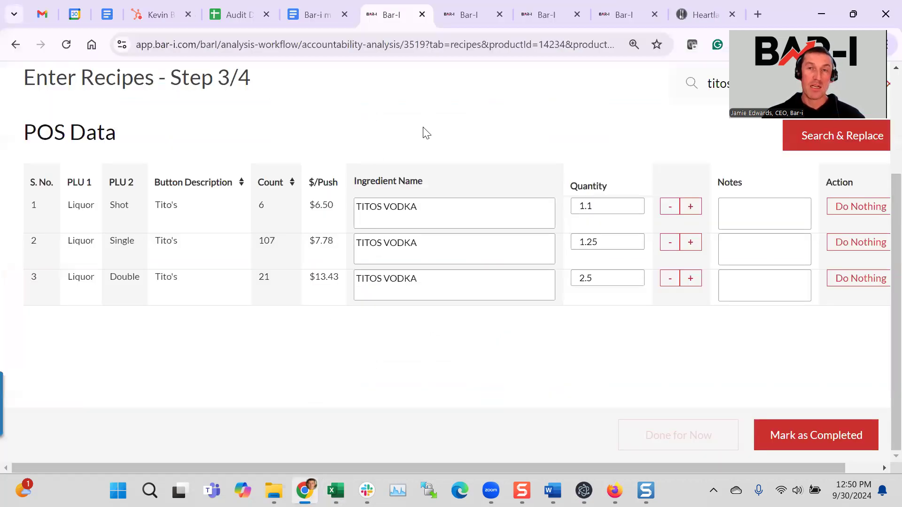
mouse_move(286, 206)
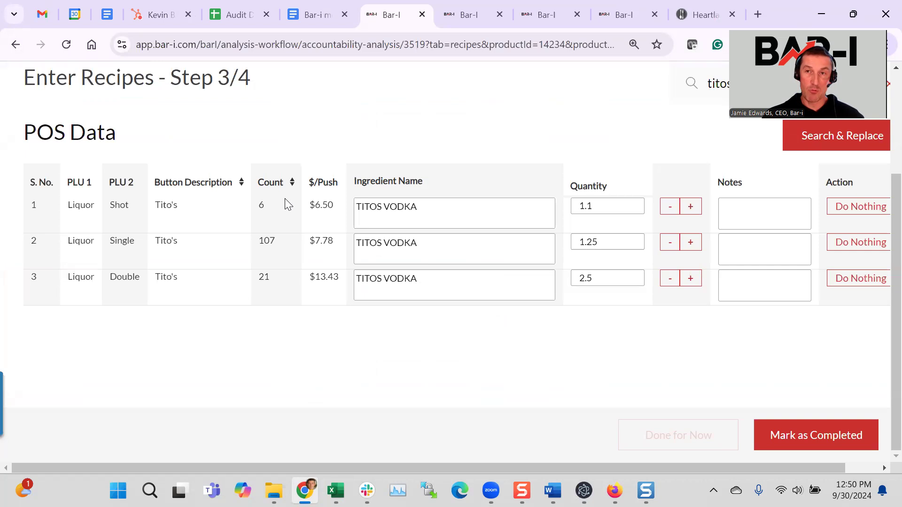
mouse_move(395, 144)
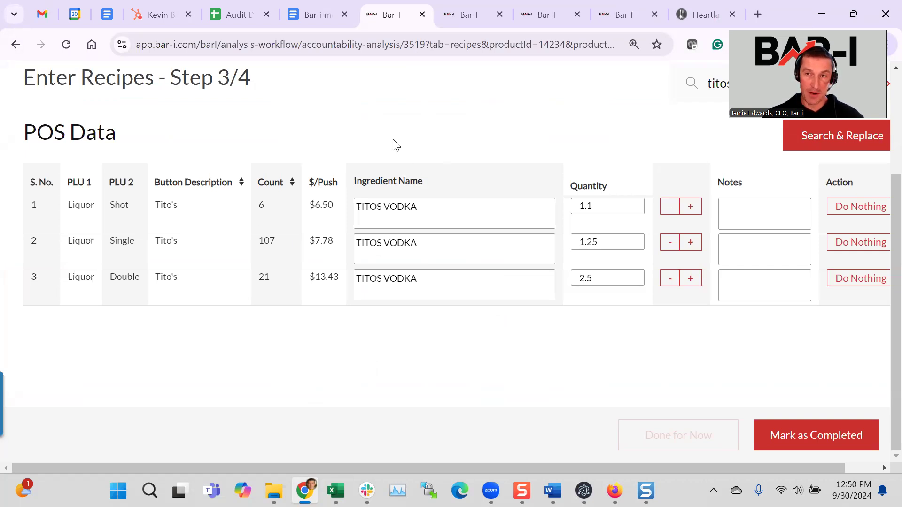
mouse_move(274, 194)
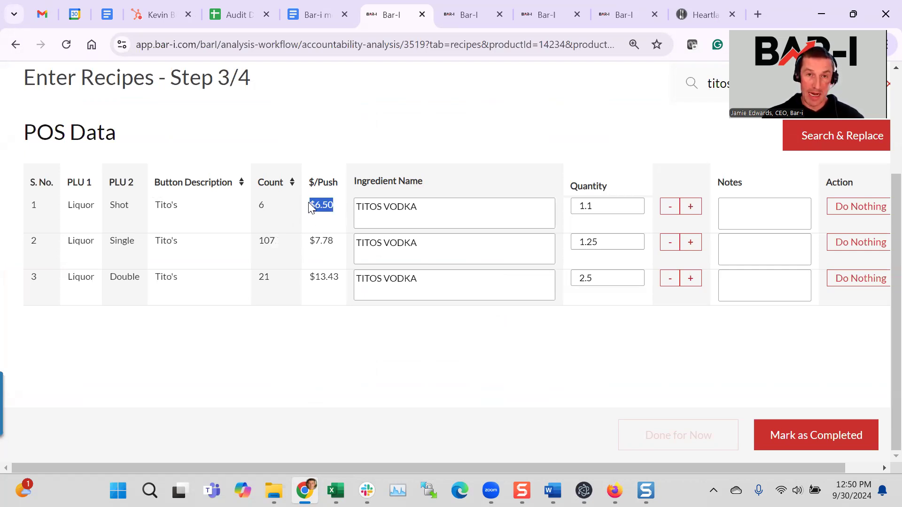
Highlight the $6.50 Tito's shot price, then switch to the Tito's Vodka product view
click(323, 205)
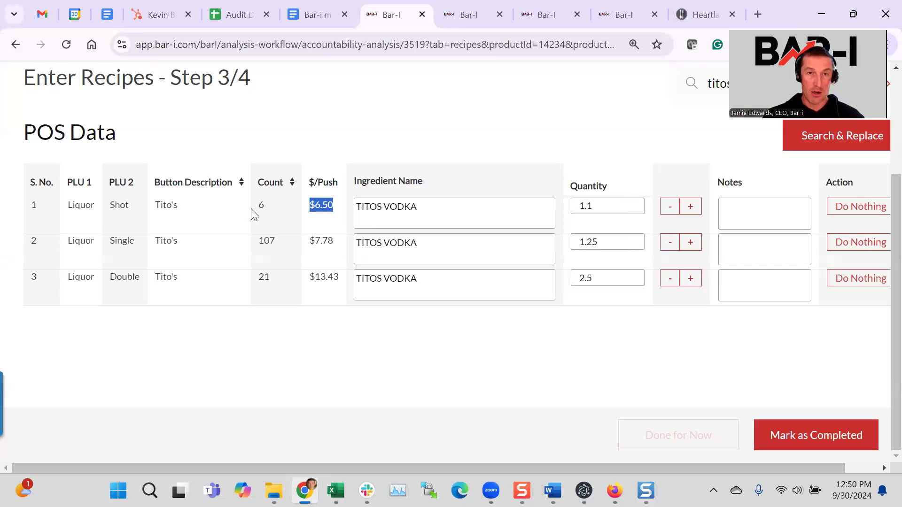
mouse_move(257, 254)
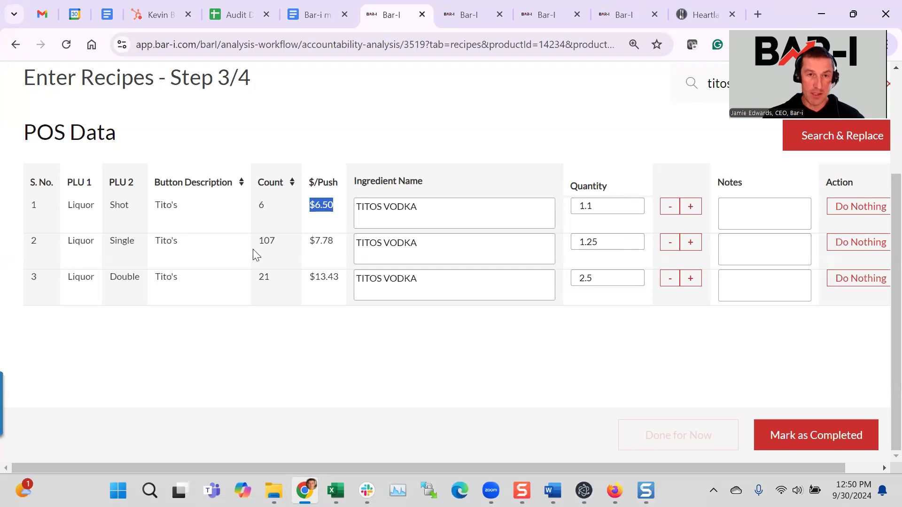
mouse_move(198, 294)
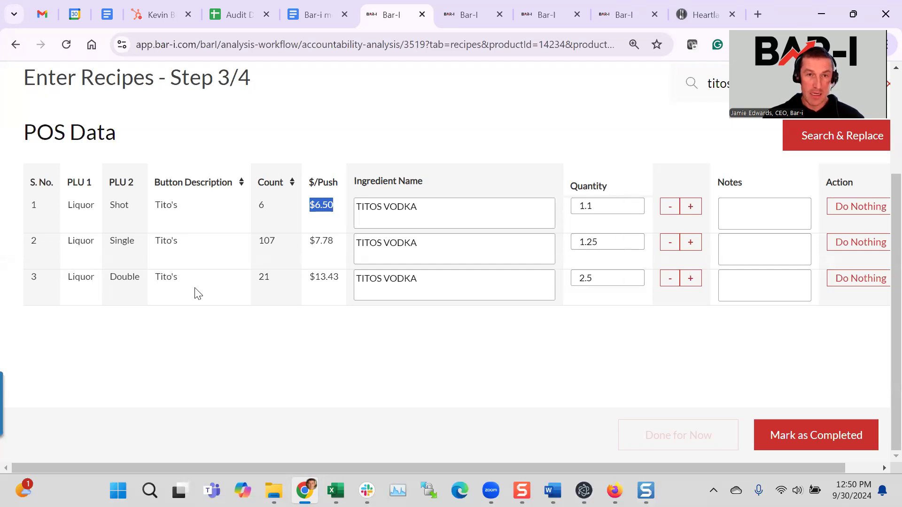
mouse_move(471, 14)
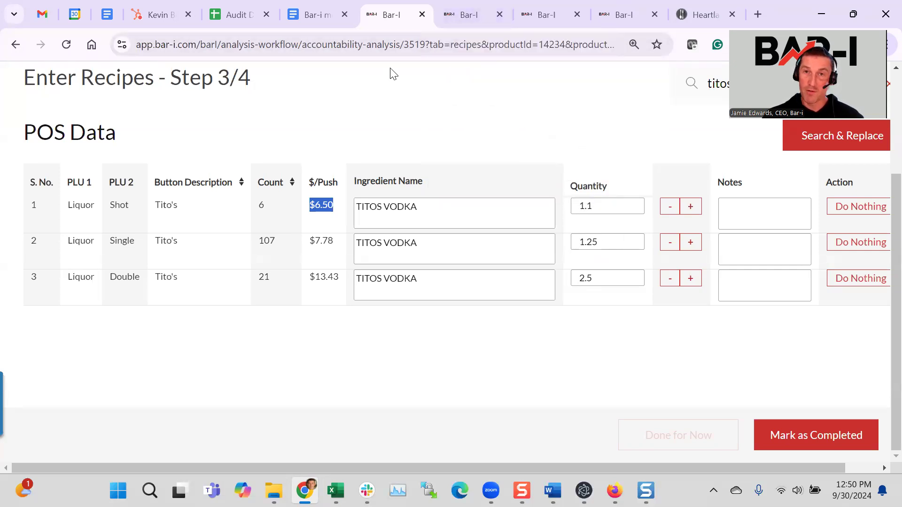
click(472, 15)
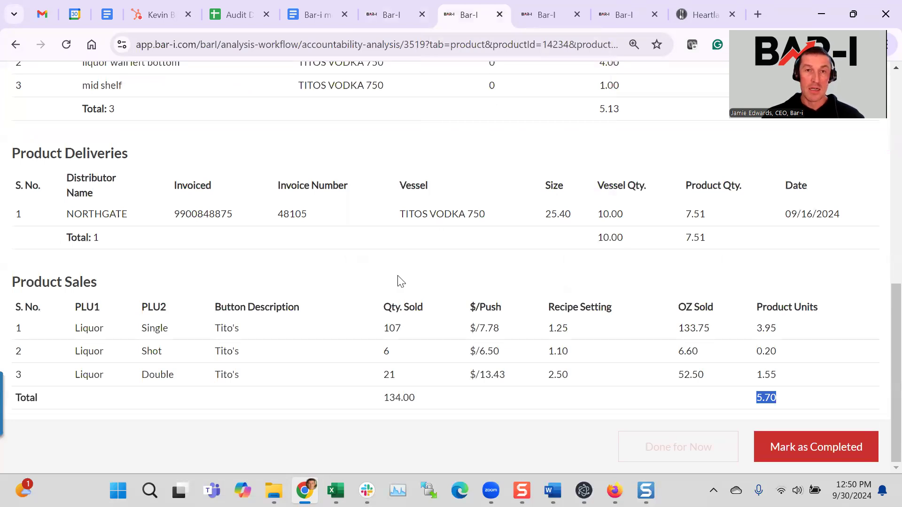
mouse_move(350, 339)
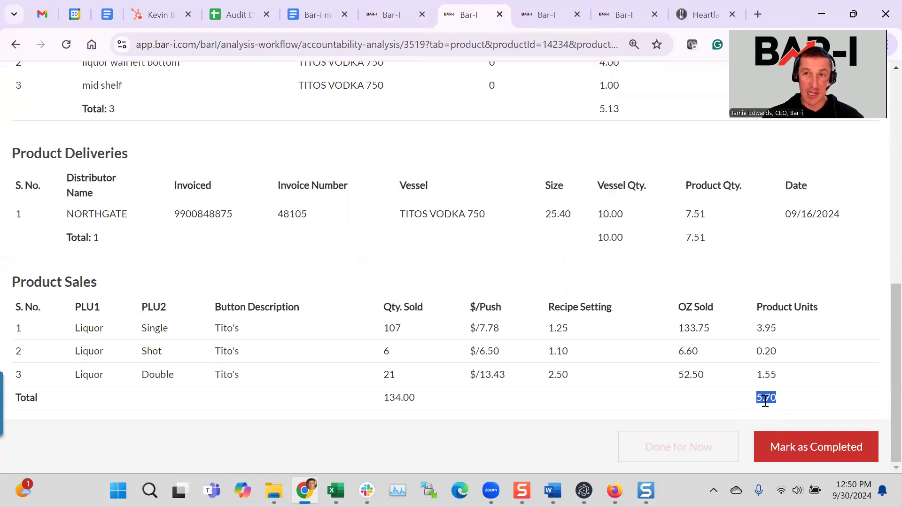
mouse_move(354, 233)
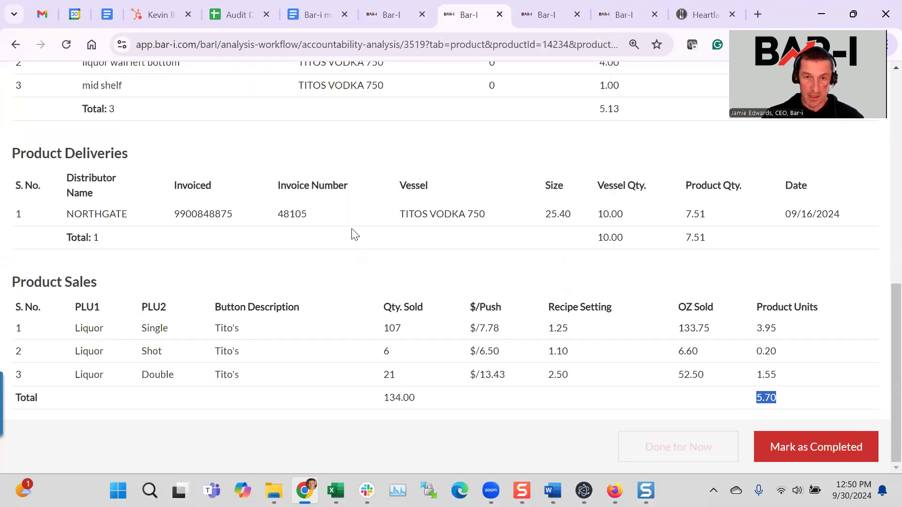
Highlight the 3.95 single-serving units, then switch to the Tito's Vodka liquor Analysis tab
click(391, 328)
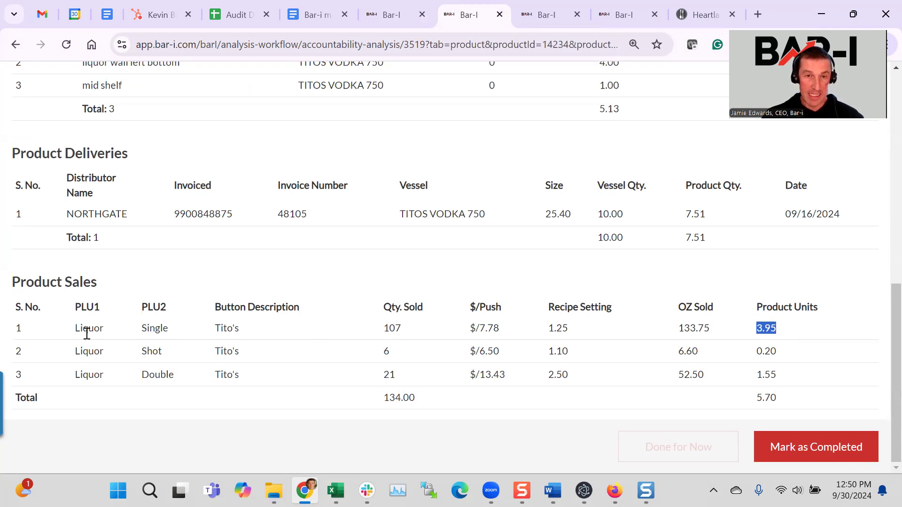
mouse_move(649, 368)
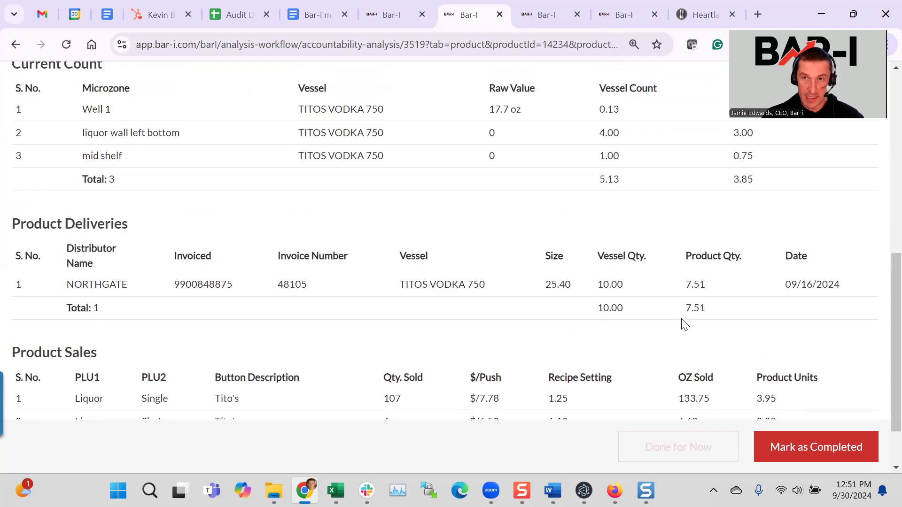
scroll(up, 3)
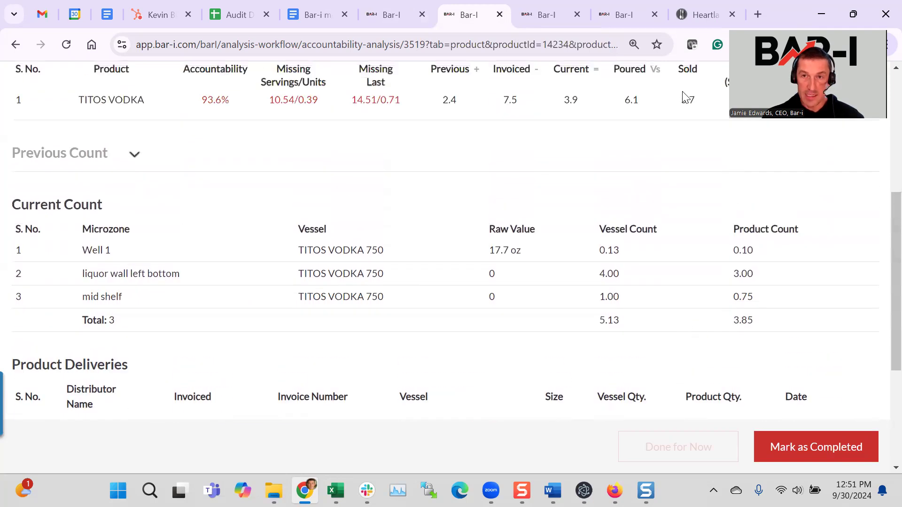
click(549, 15)
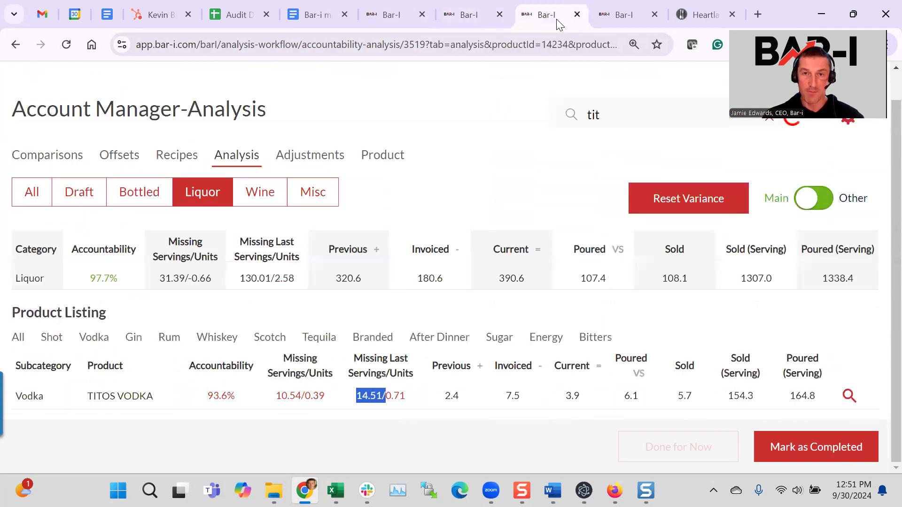
mouse_move(481, 259)
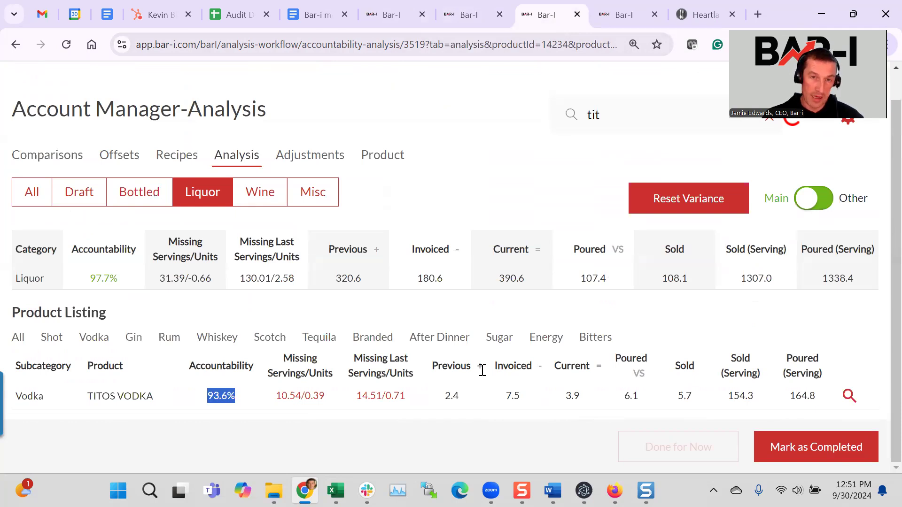
mouse_move(178, 290)
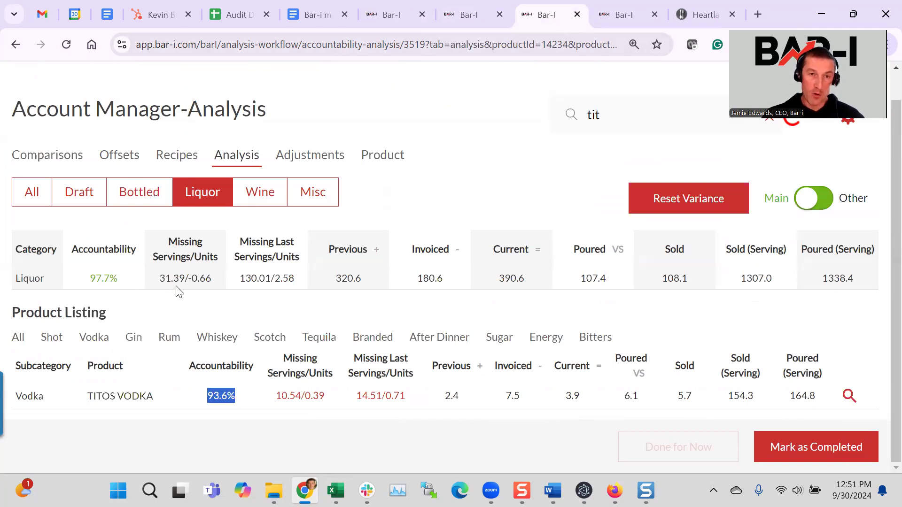
mouse_move(98, 282)
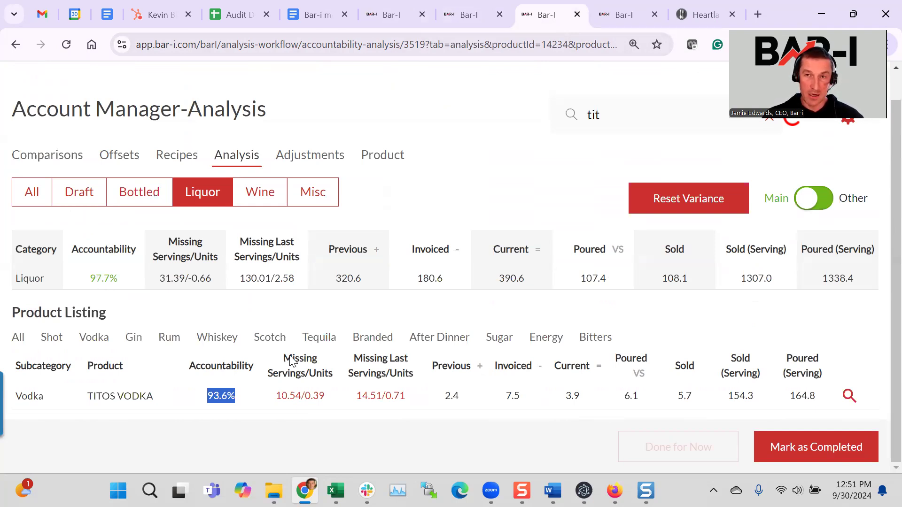
mouse_move(162, 282)
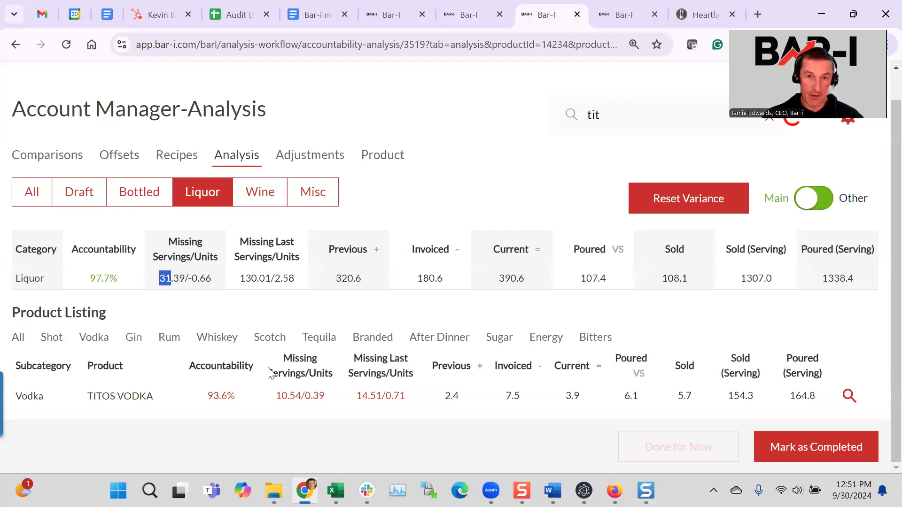
Highlight Tito's missing last-period servings figure in the liquor Analysis view
double_click(287, 395)
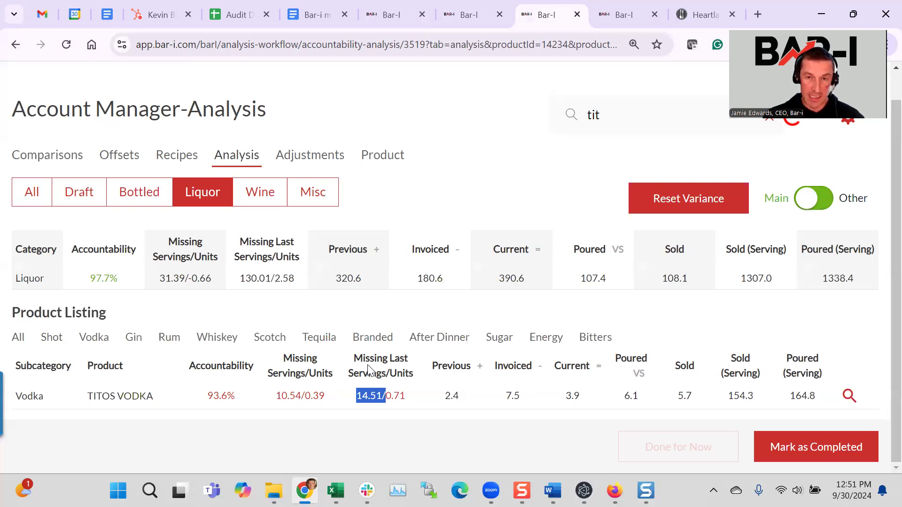
mouse_move(695, 278)
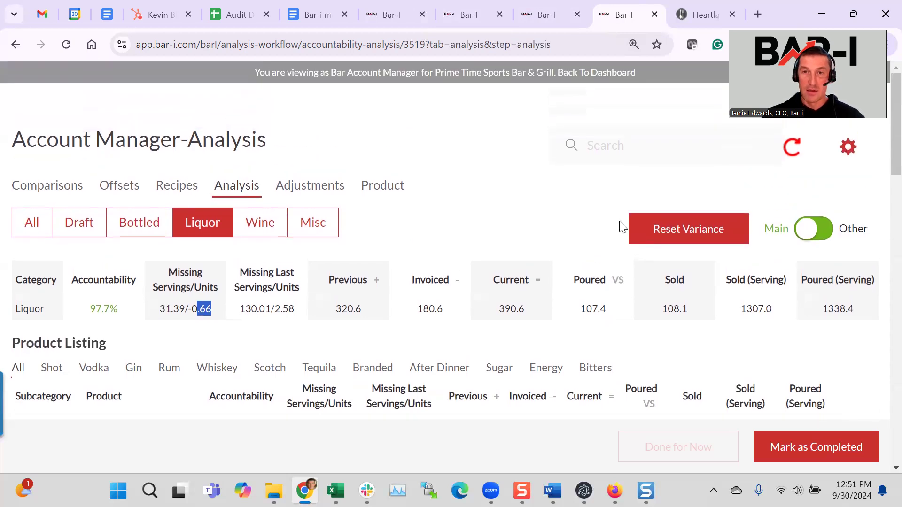
Toggle Main/Other to Other and highlight the 18.2% liquor Achievable Cost
click(813, 228)
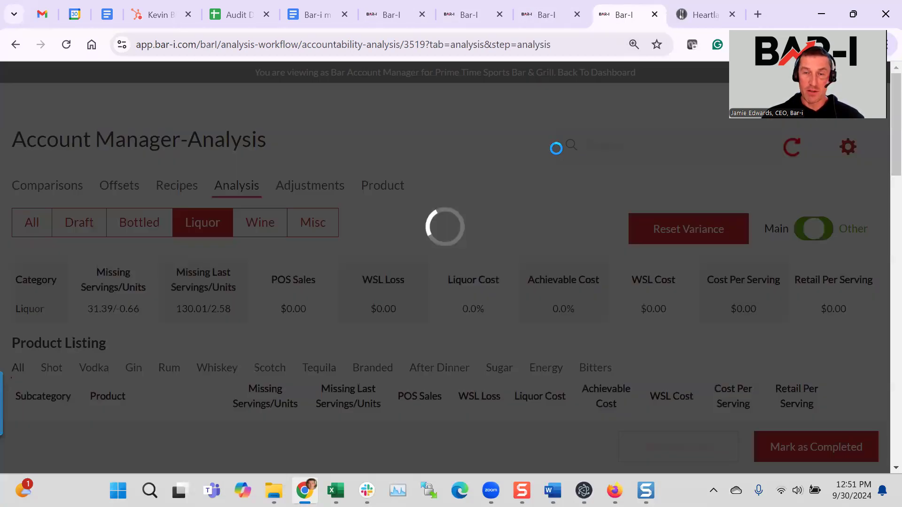
click(814, 228)
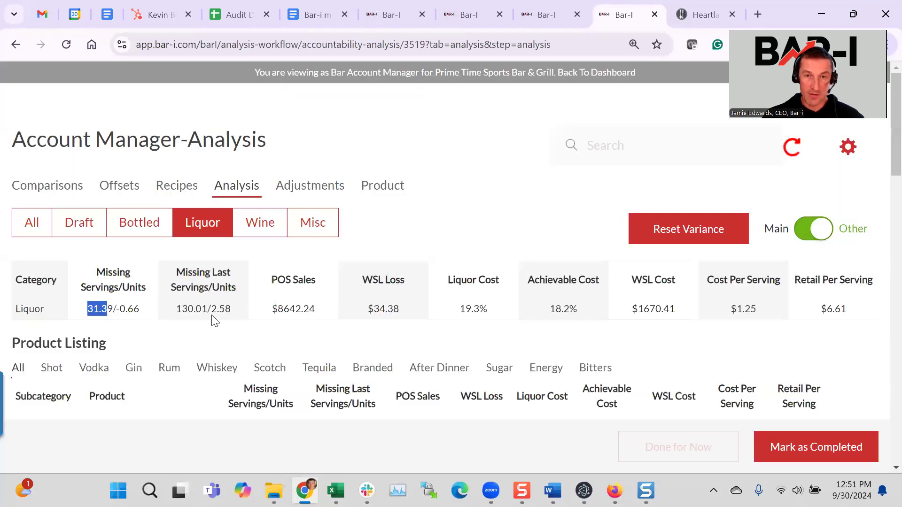
double_click(382, 309)
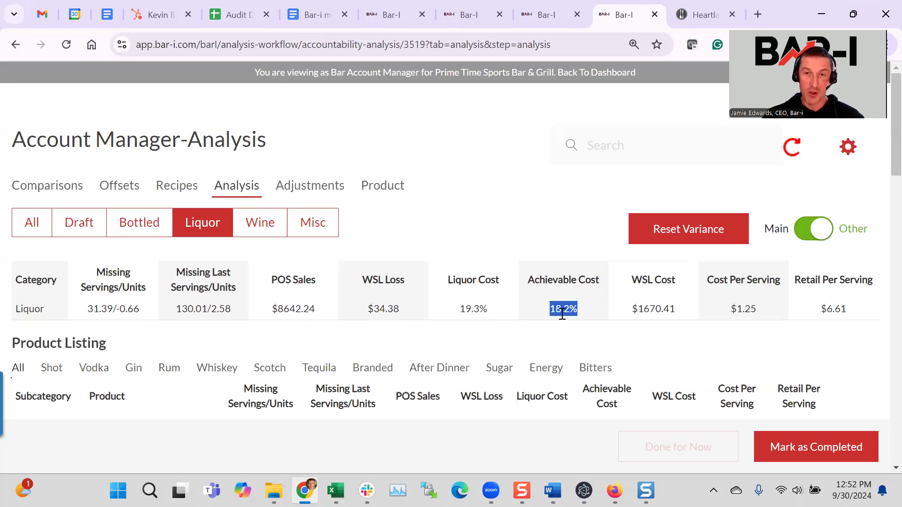
scroll(down, 3)
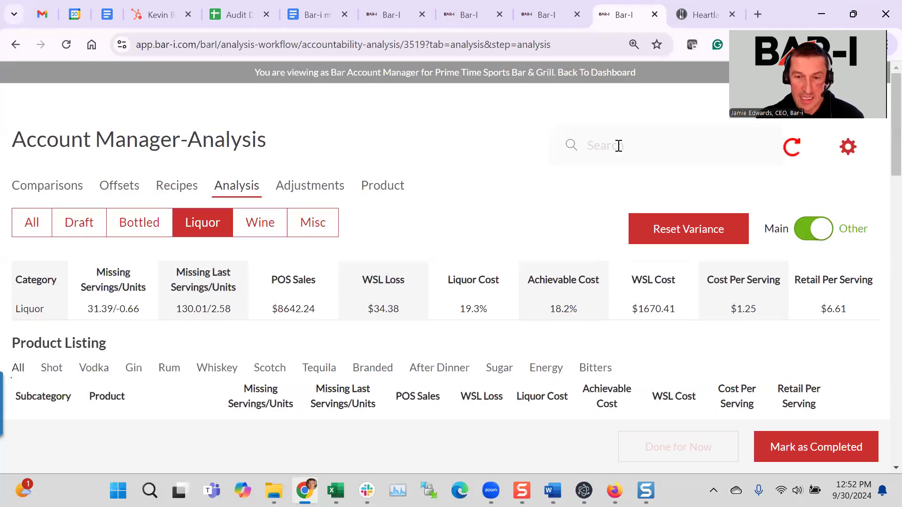
Search 'tit' to filter to TITOS VODKA and highlight its $10.34 WSL Loss
text(tit)
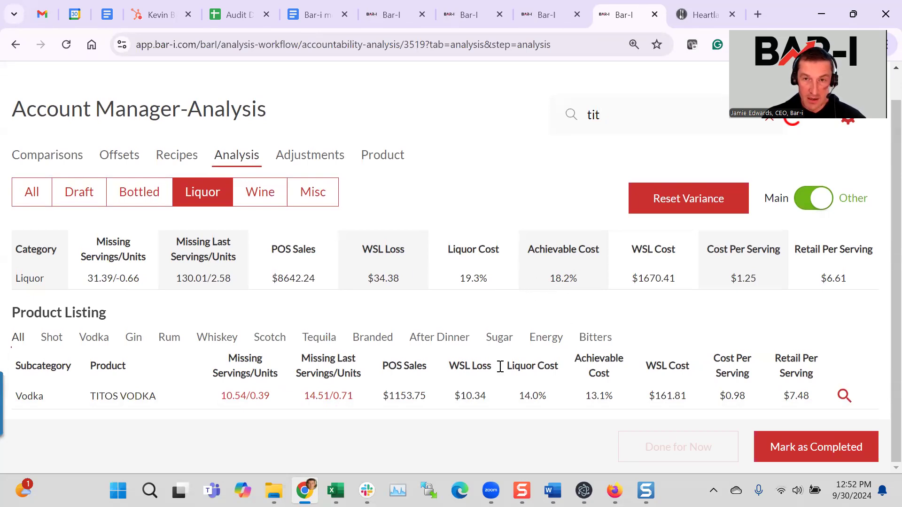
mouse_move(541, 367)
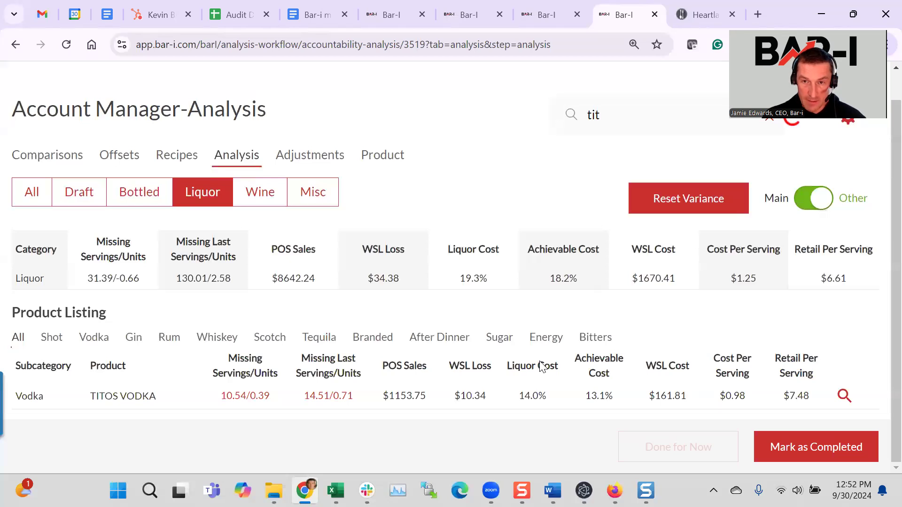
double_click(599, 396)
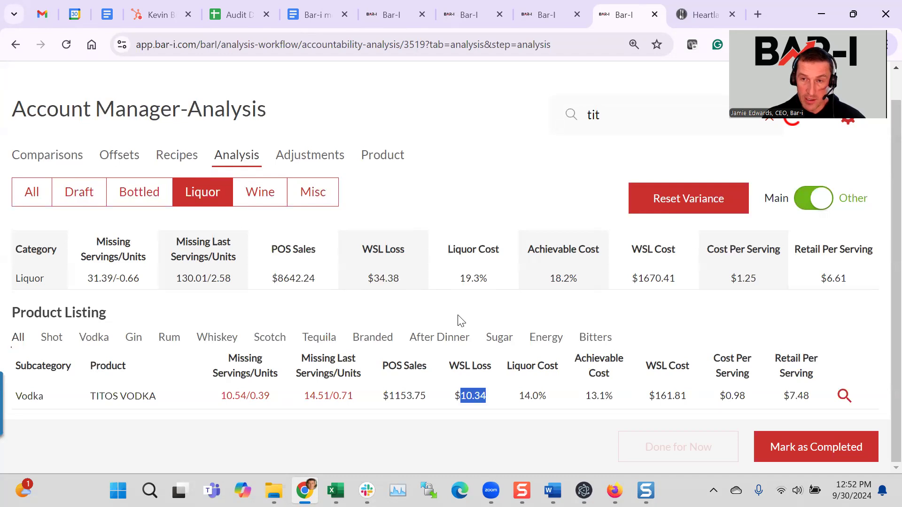
mouse_move(393, 133)
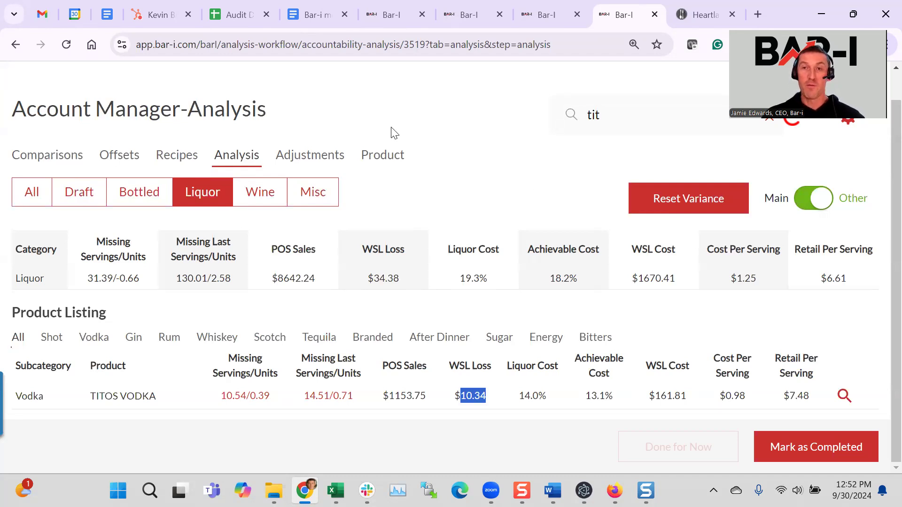
mouse_move(446, 119)
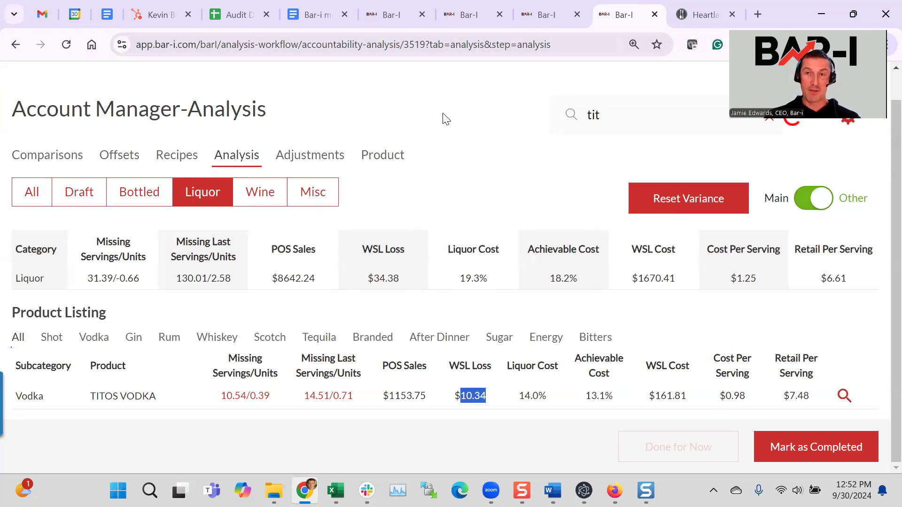
mouse_move(408, 105)
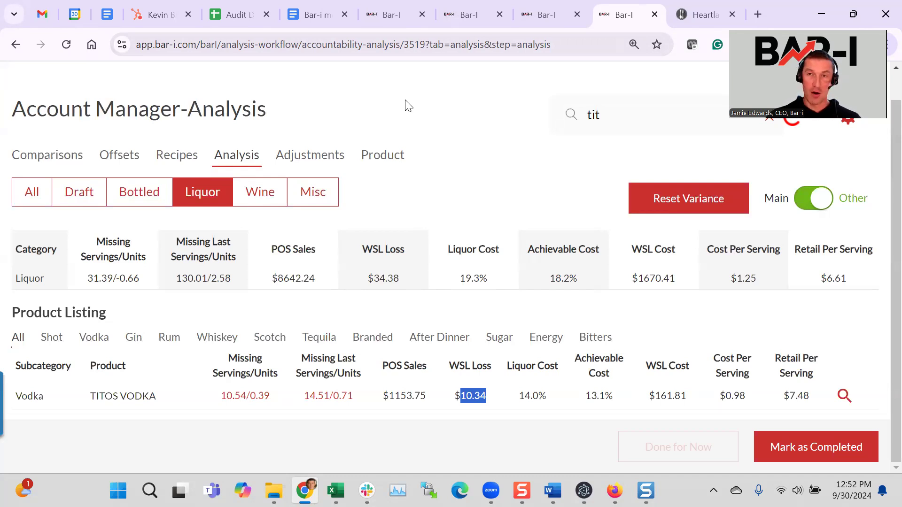
mouse_move(433, 142)
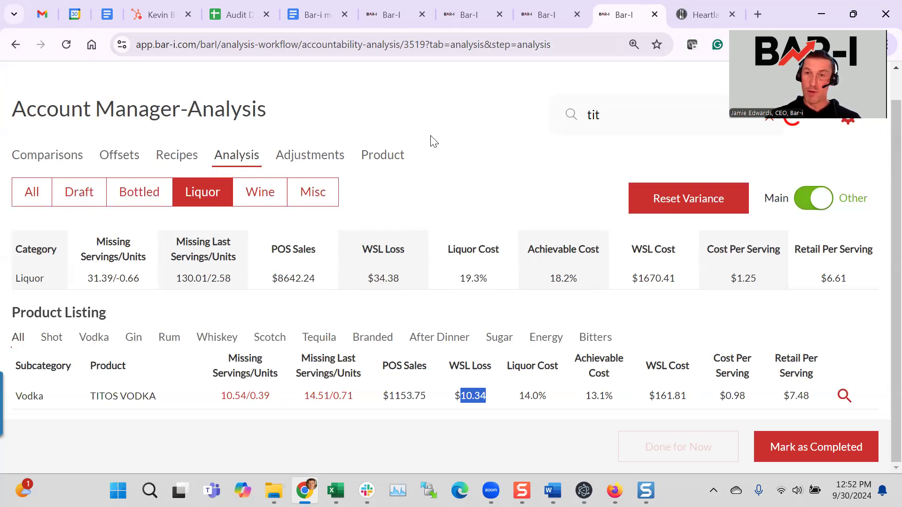
mouse_move(512, 167)
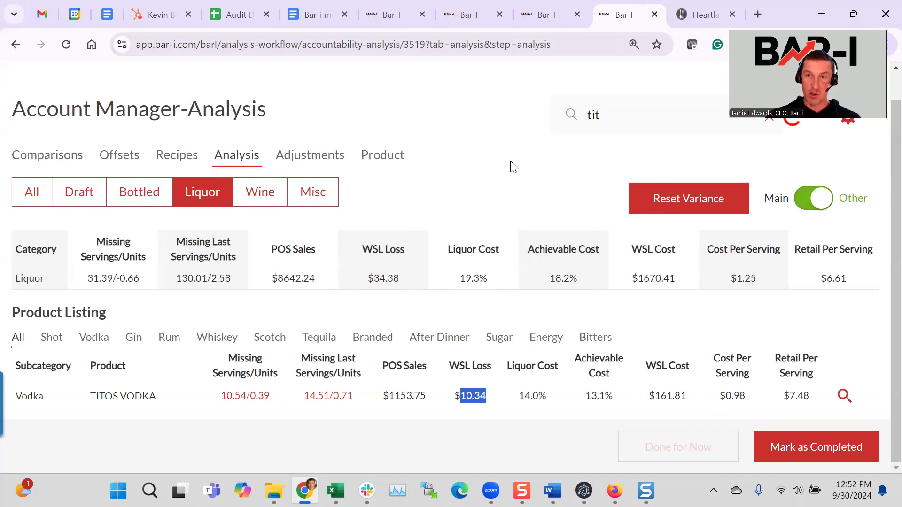
mouse_move(438, 148)
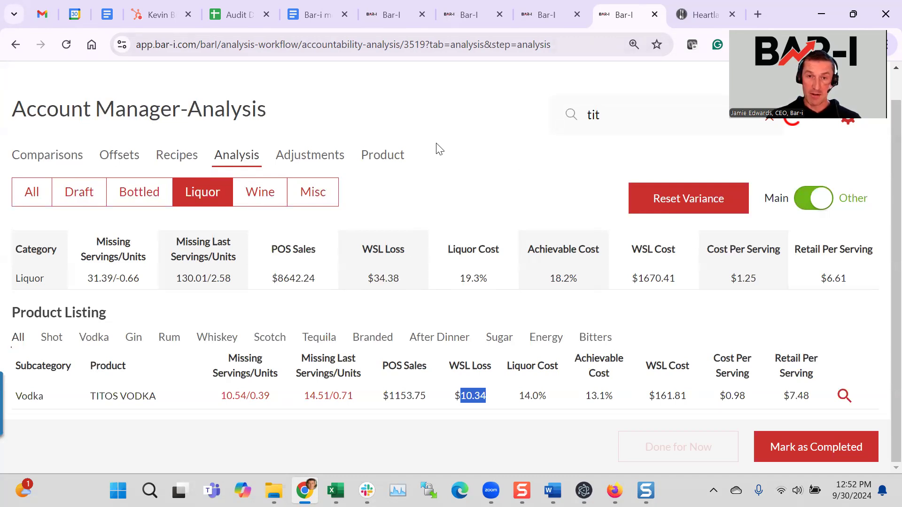
mouse_move(479, 120)
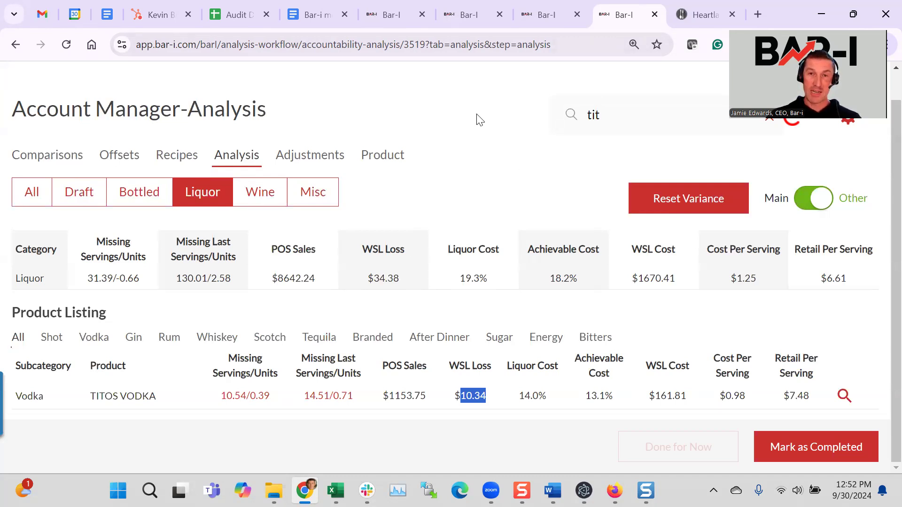
mouse_move(441, 135)
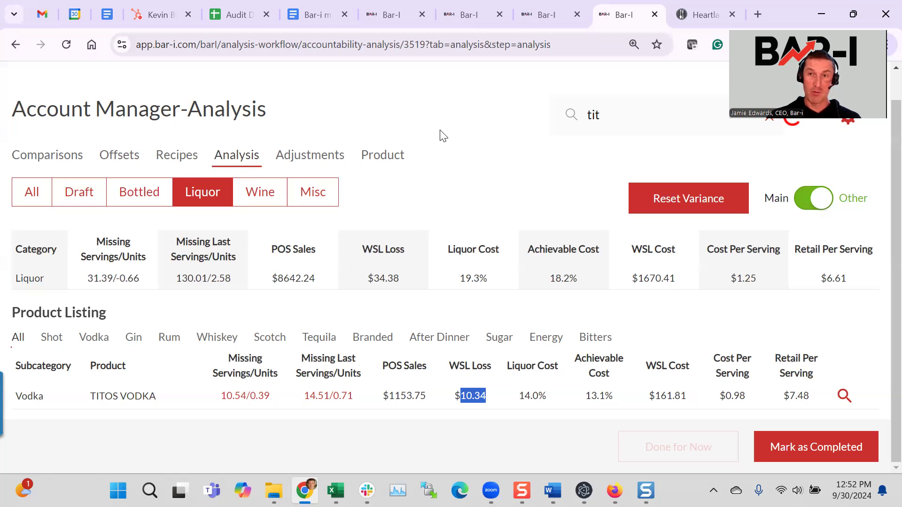
mouse_move(506, 311)
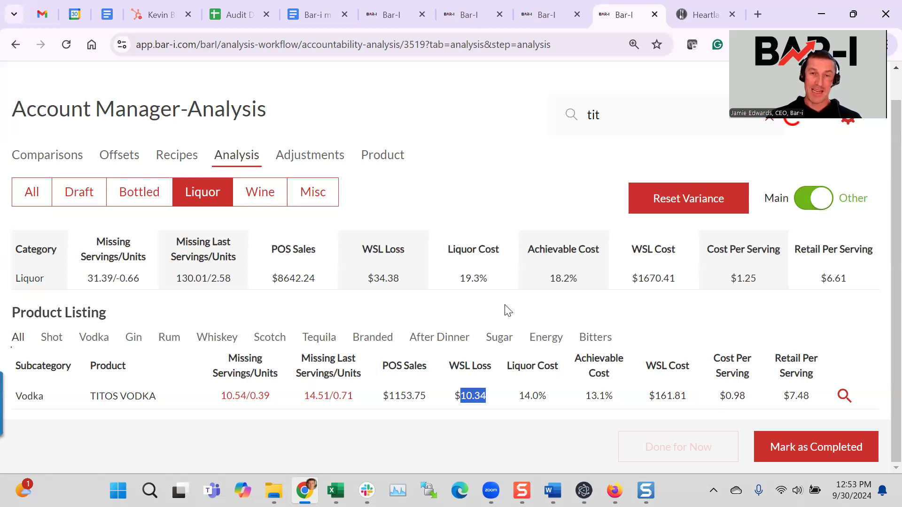